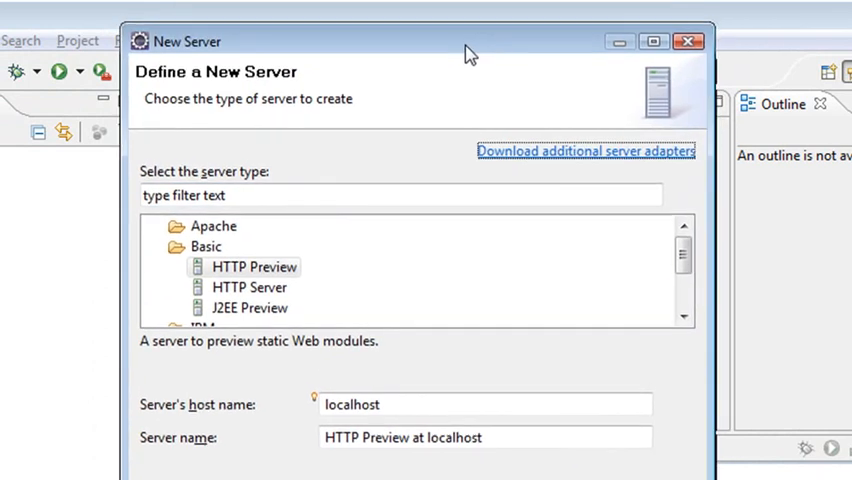
Step: Expand Apache and choose Tomcat v7.0 Server as the new server type
click(212, 226)
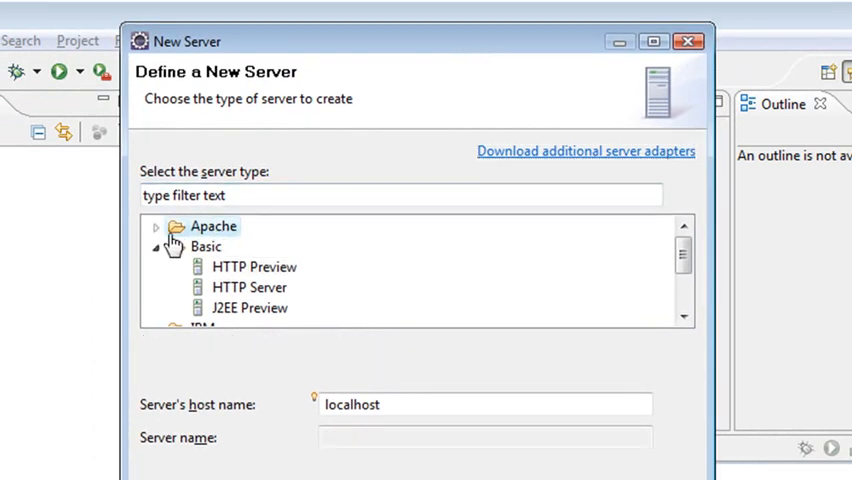
click(684, 256)
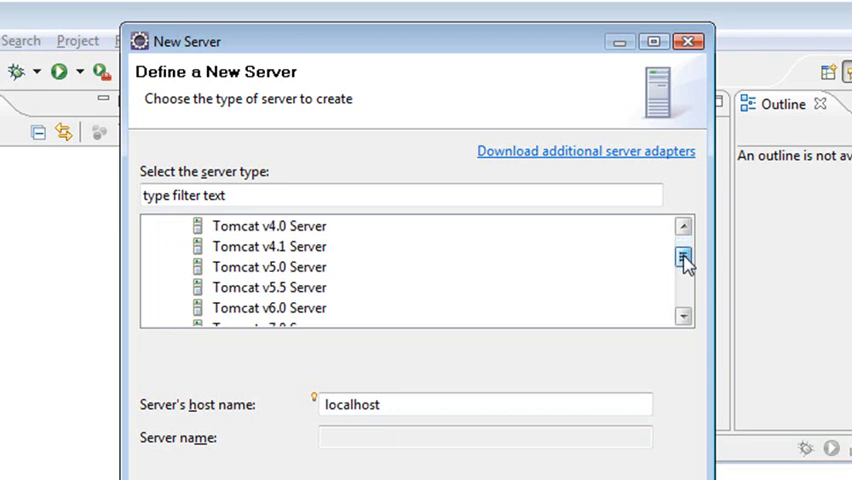
click(684, 264)
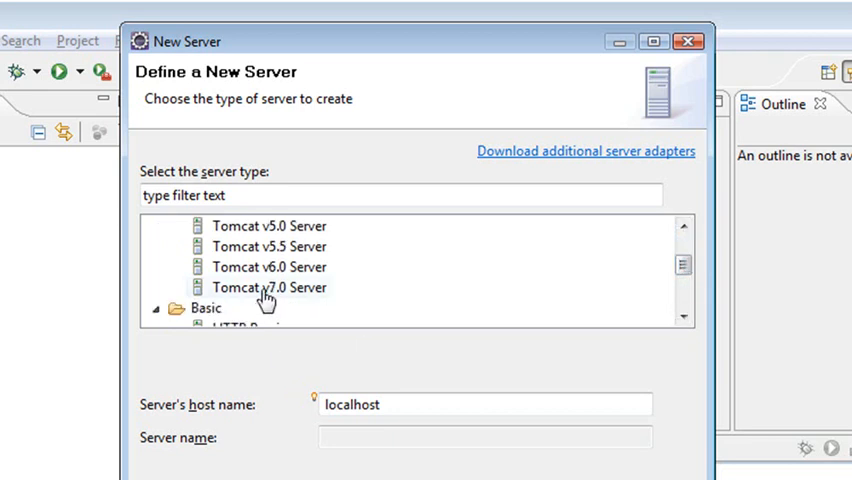
click(268, 288)
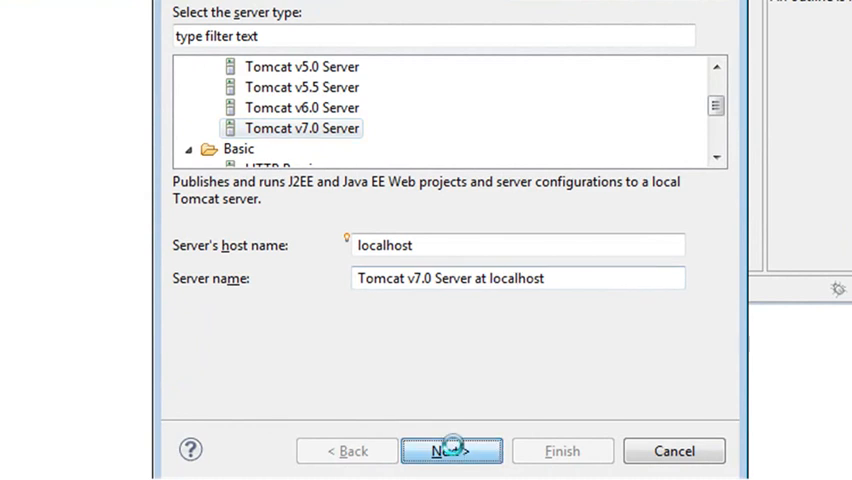
Step: Point the server at the C:\eclipsehelios\tomcat7 installation and continue through the wizard
click(452, 452)
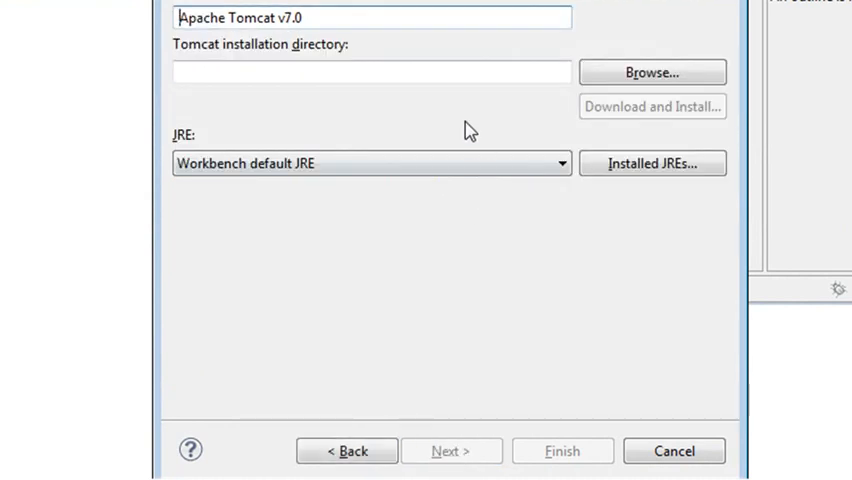
click(652, 72)
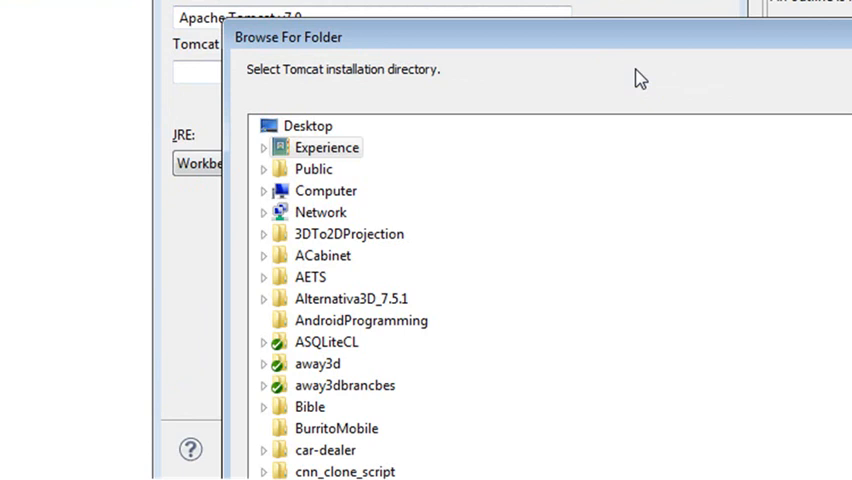
scroll(down, 3)
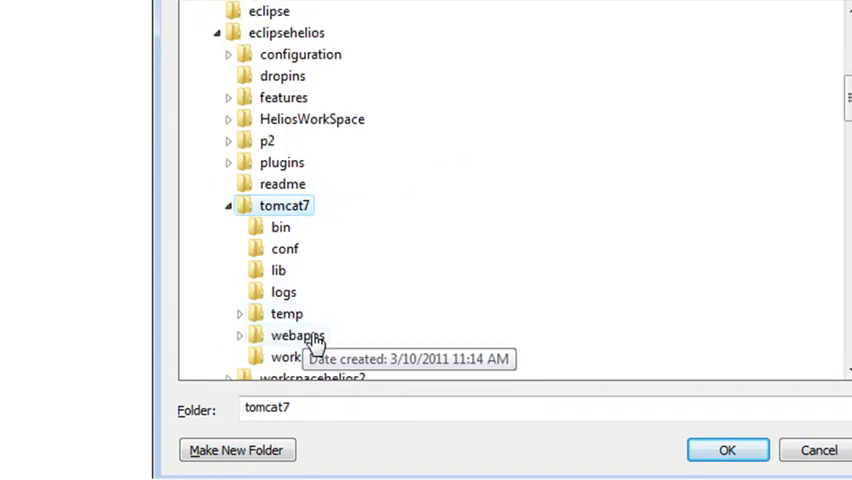
click(728, 448)
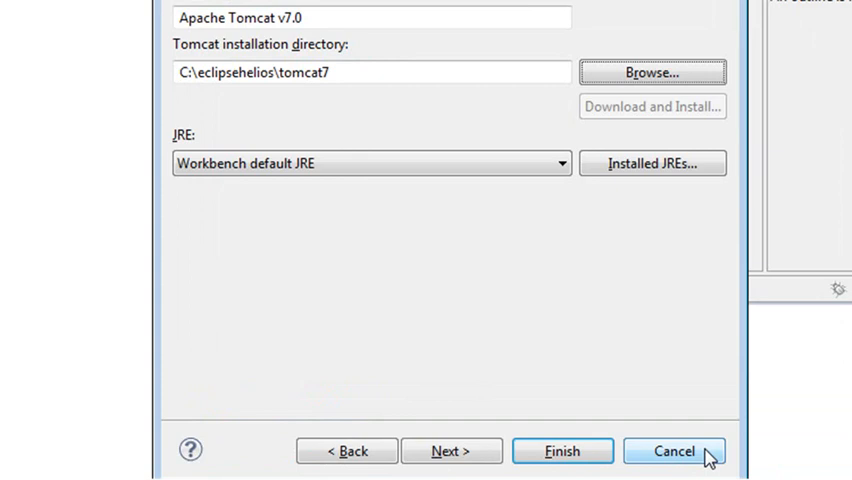
mouse_move(446, 376)
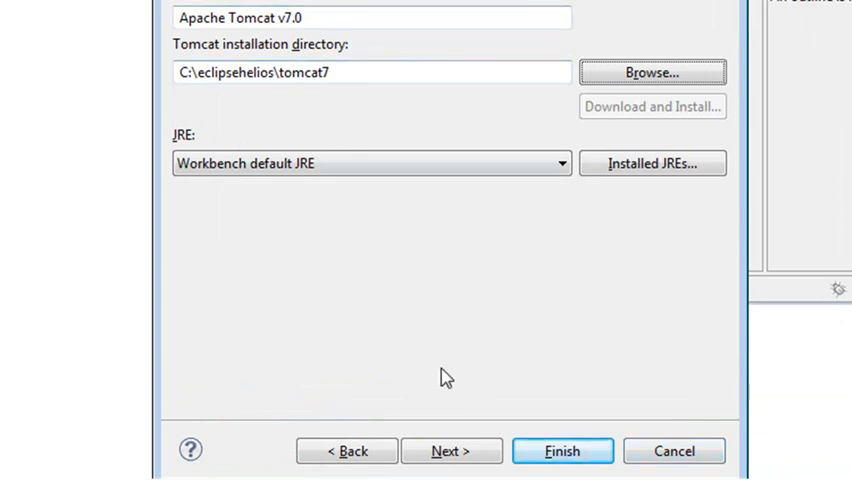
click(452, 452)
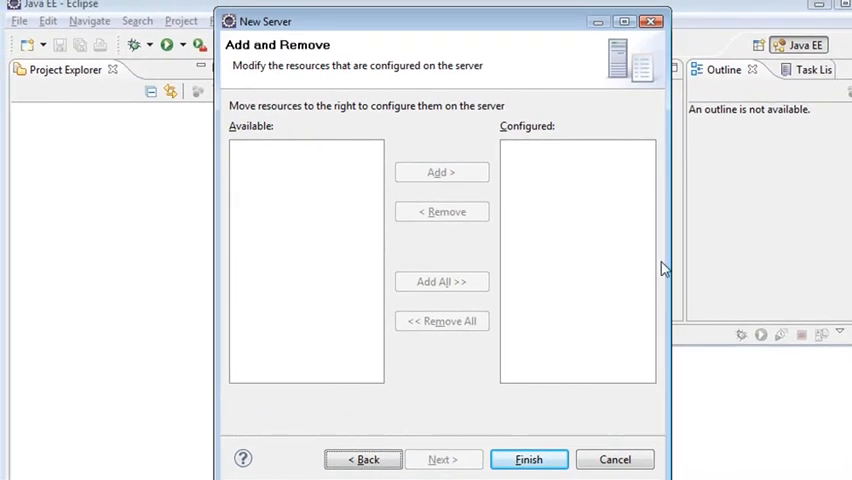
mouse_move(652, 278)
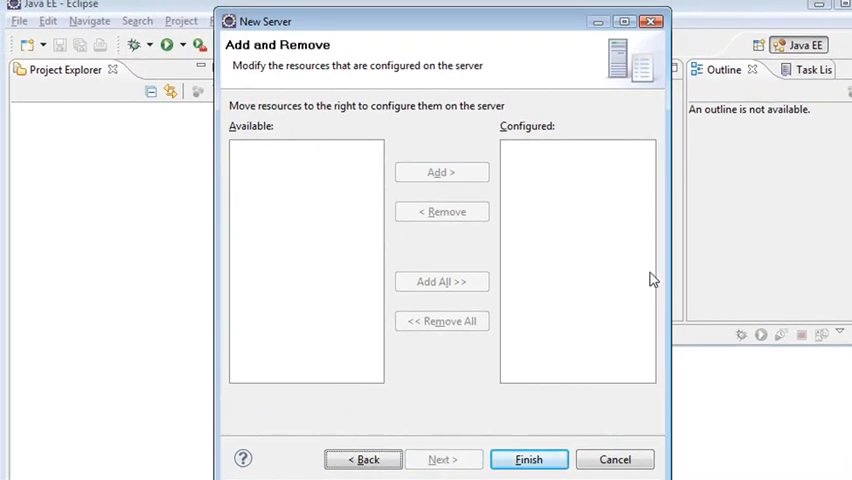
click(528, 460)
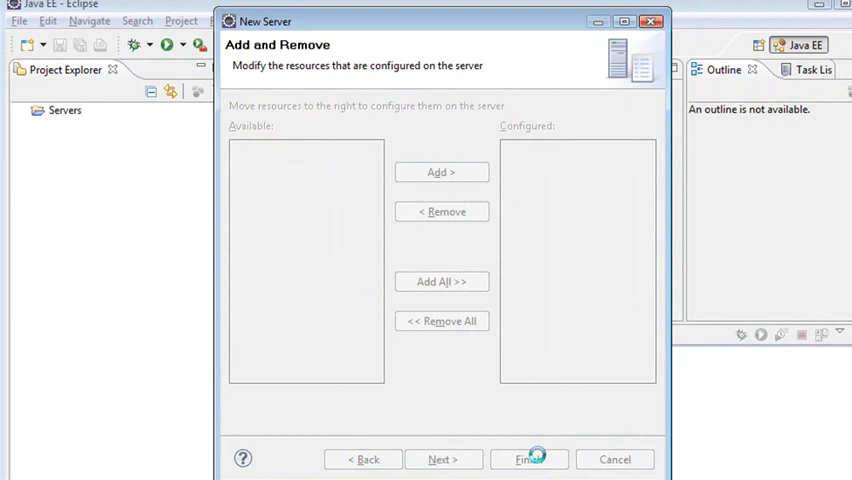
Step: Finish creating the server and start Tomcat v7.0 Server at localhost from the Servers view
click(528, 460)
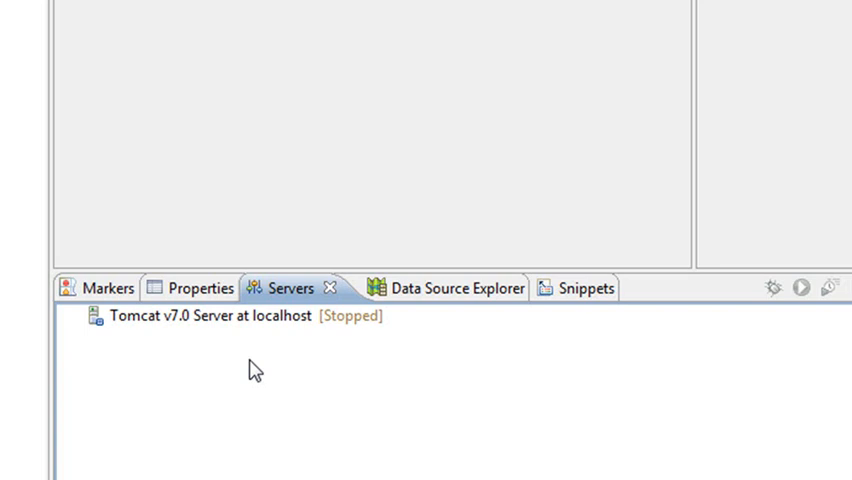
mouse_move(250, 356)
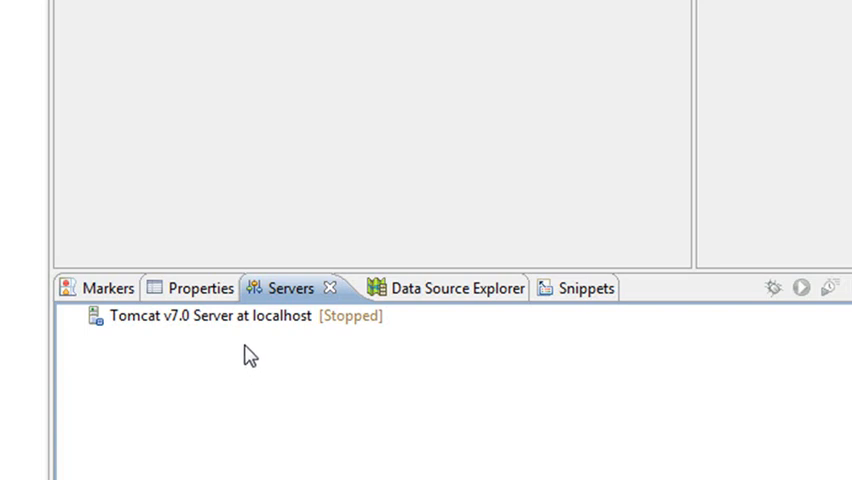
right_click(230, 316)
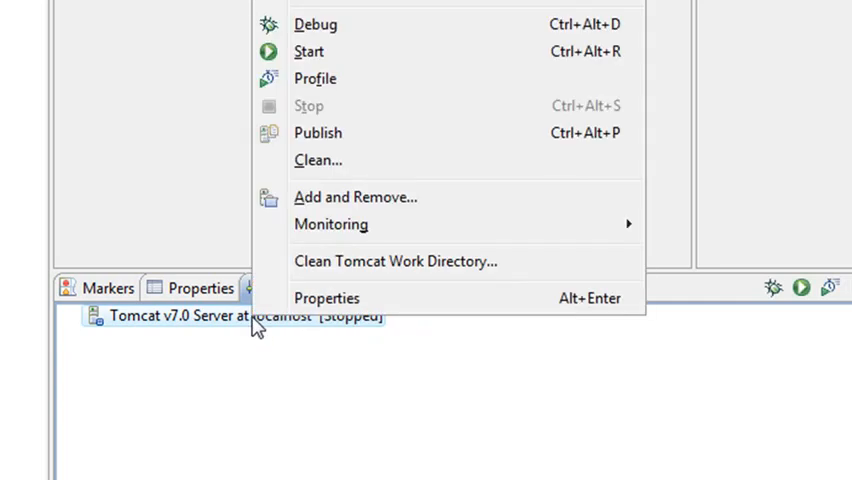
mouse_move(204, 322)
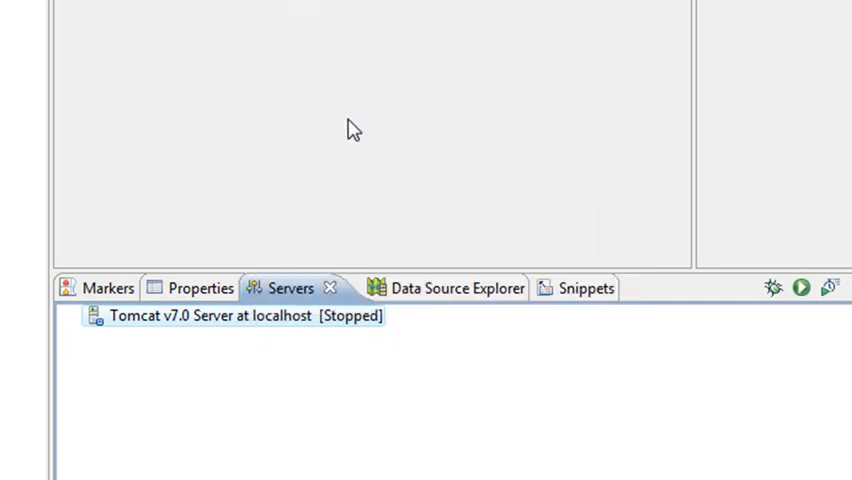
click(800, 288)
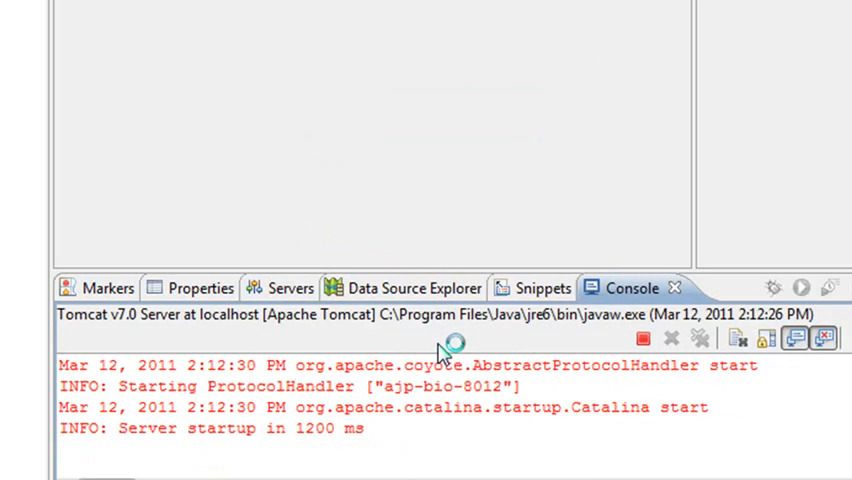
click(288, 288)
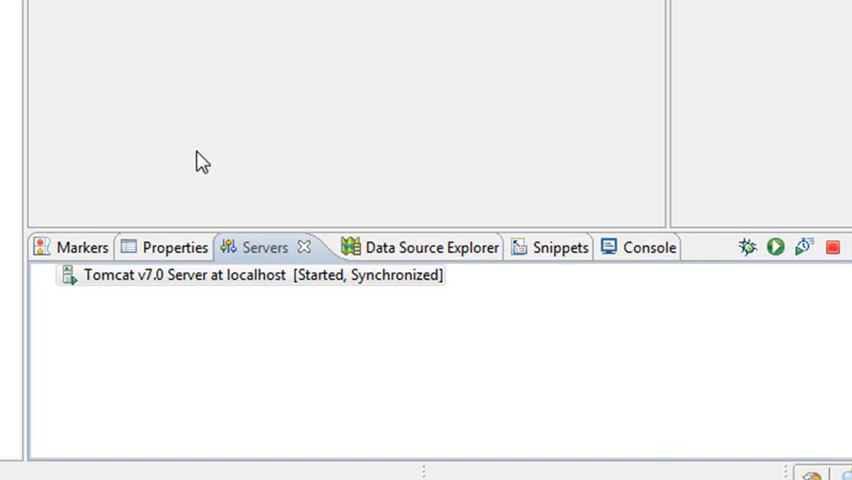
Step: View the Tomcat server's configuration ports: admin 8005, HTTP 8098, AJP 8012
click(176, 276)
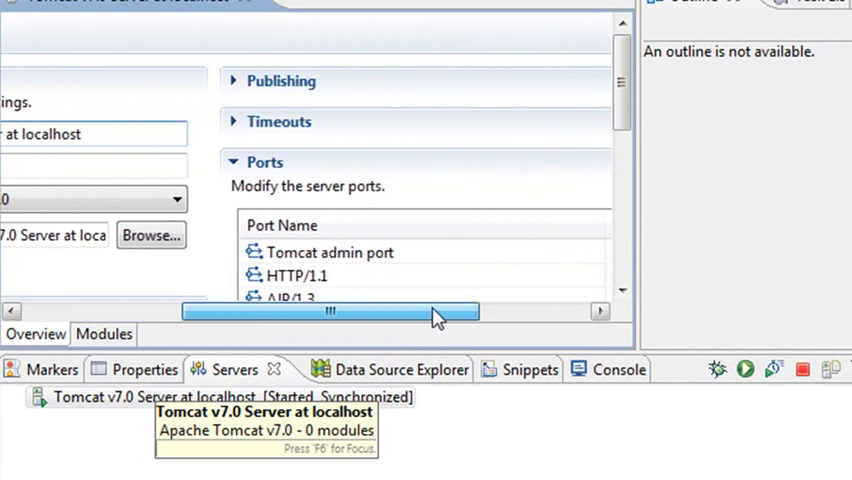
drag(330, 312, 398, 312)
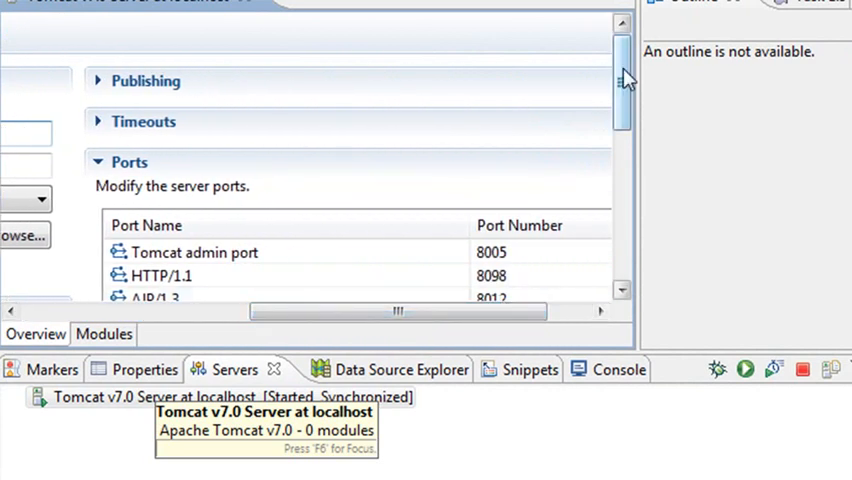
scroll(down, 3)
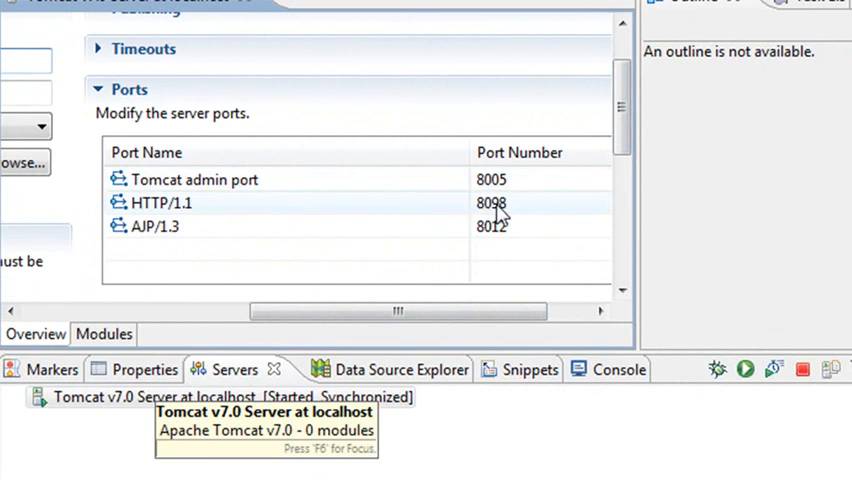
double_click(490, 202)
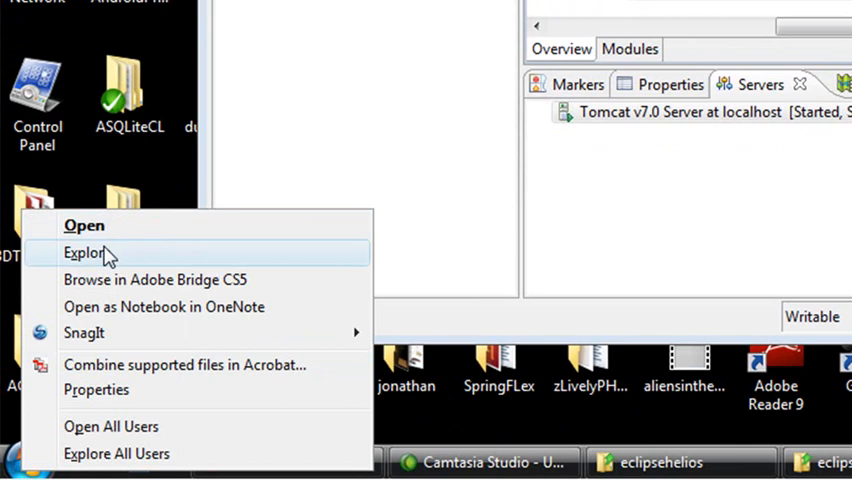
Step: Explore the desktop folder in Windows Explorer and browse to the tomcat7 directory
click(84, 252)
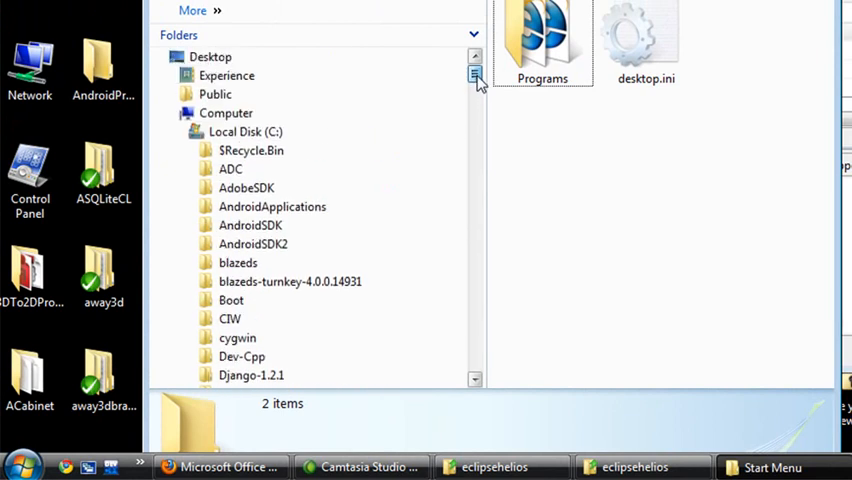
click(244, 132)
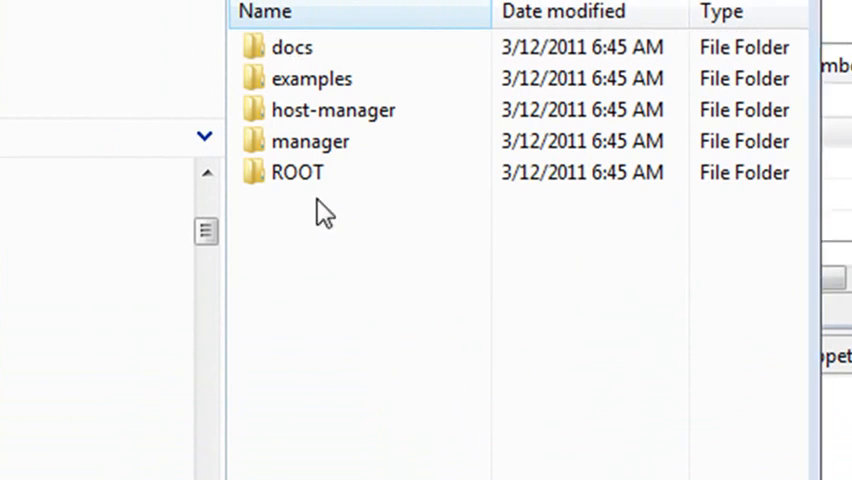
click(296, 172)
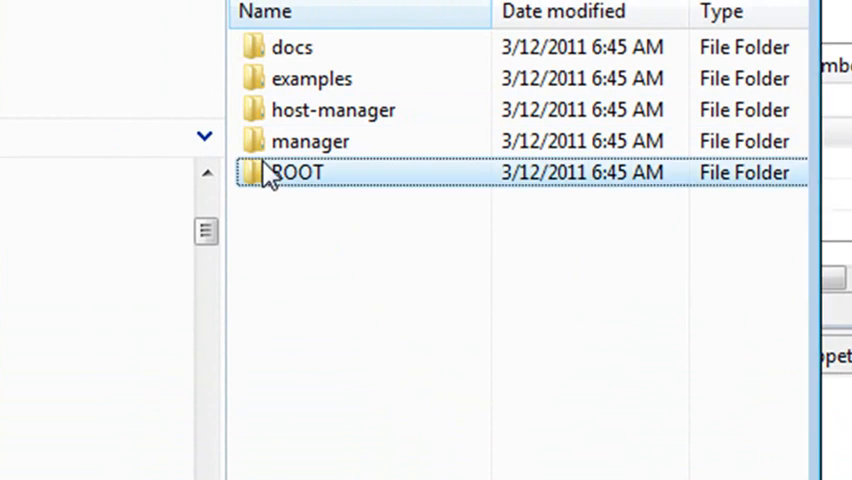
right_click(296, 172)
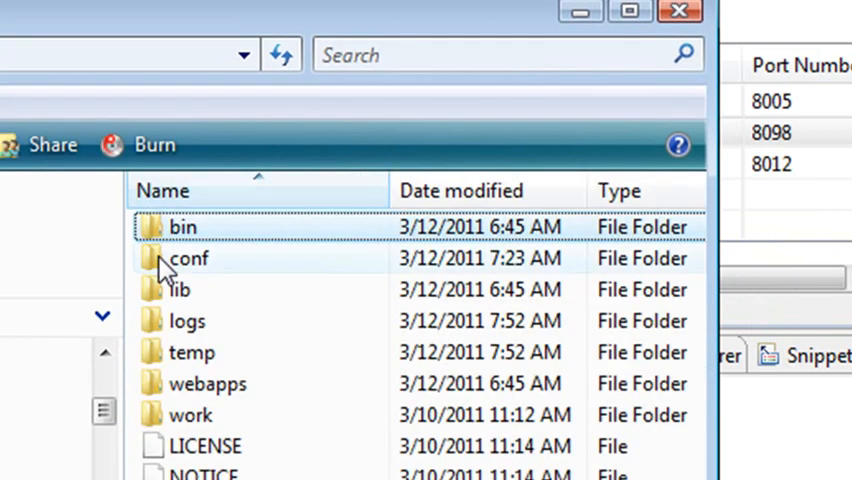
Step: Enter Tomcat's conf folder and open server.xml with Dreamweaver
double_click(188, 258)
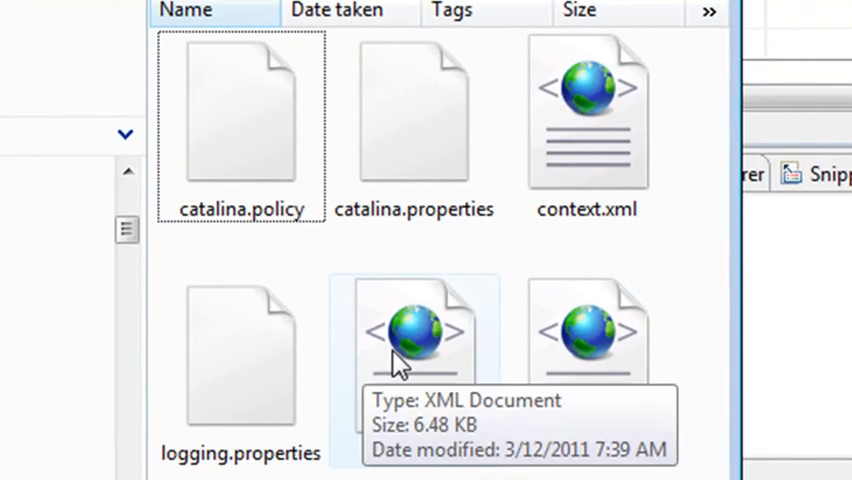
right_click(414, 330)
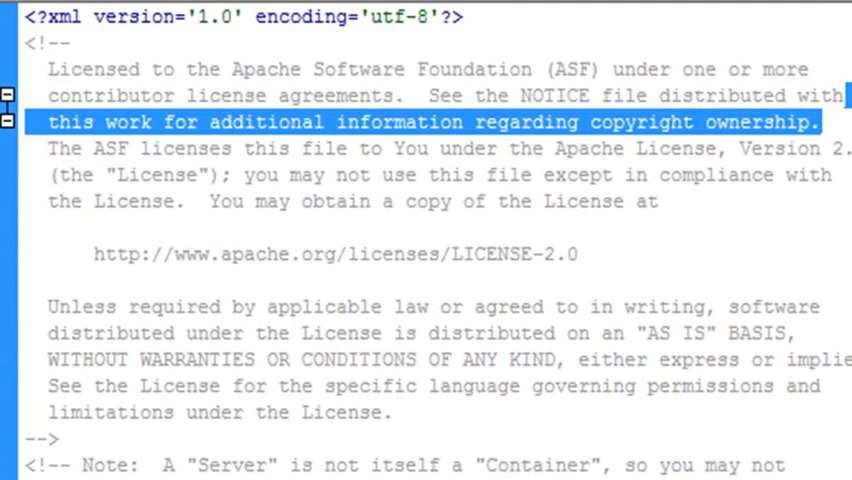
Step: Read through server.xml to confirm the HTTP connector on 8098 and AJP connector on 8012
scroll(down, 3)
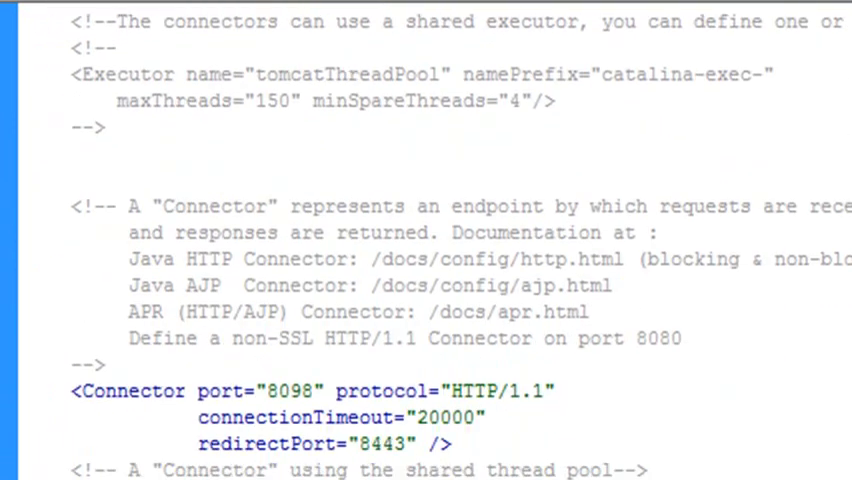
scroll(down, 3)
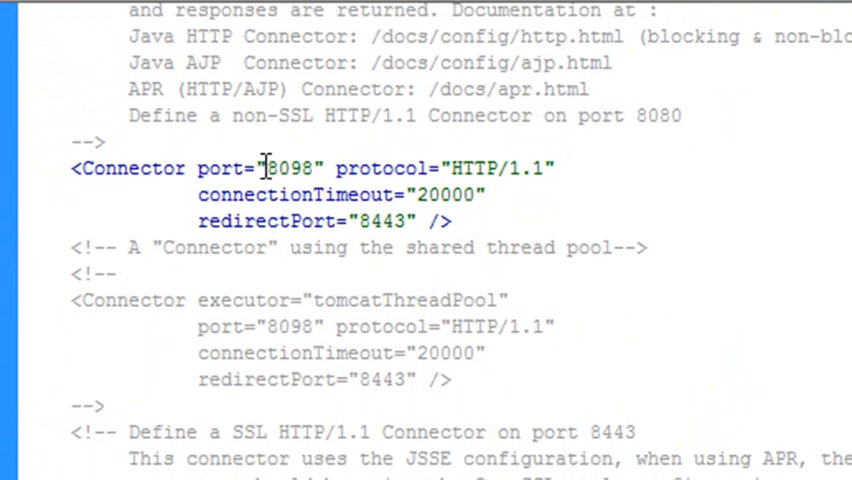
double_click(292, 168)
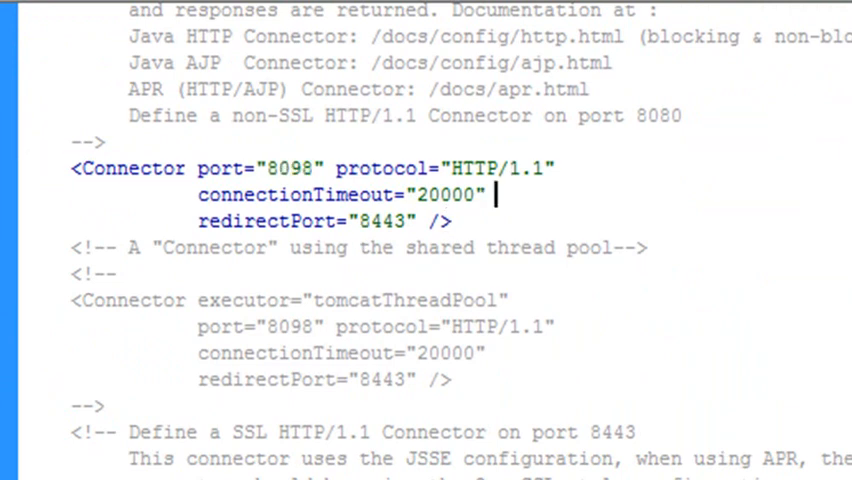
scroll(down, 3)
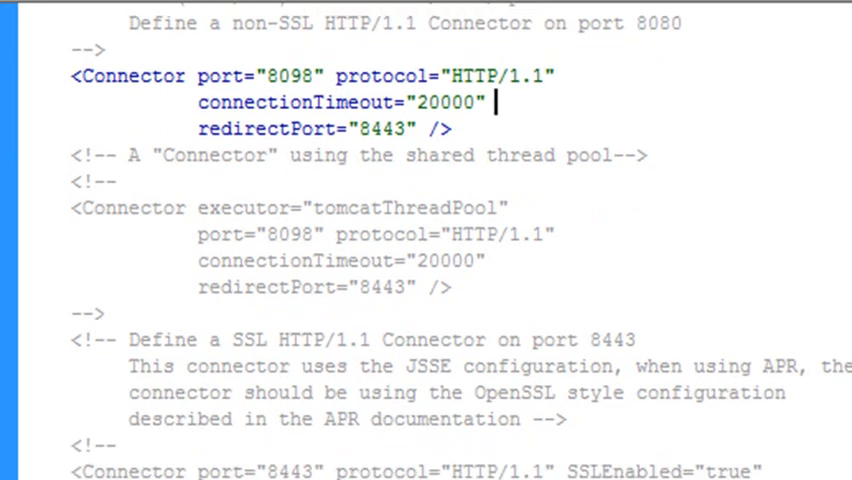
scroll(down, 3)
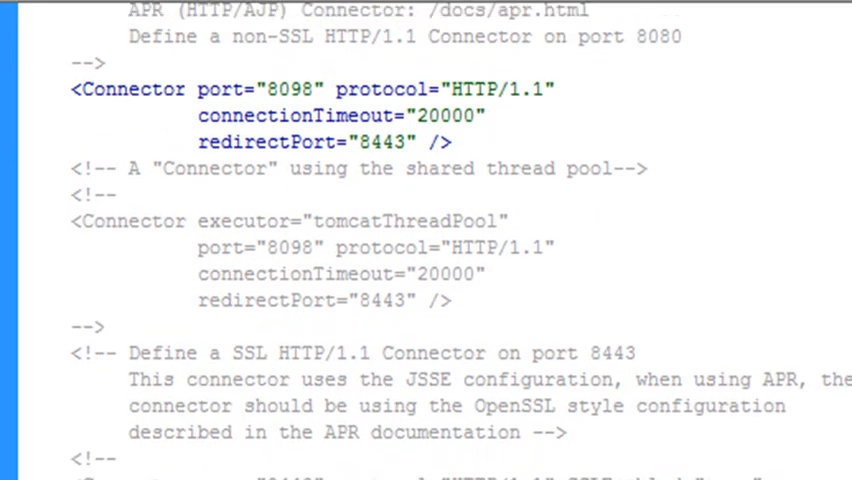
scroll(down, 3)
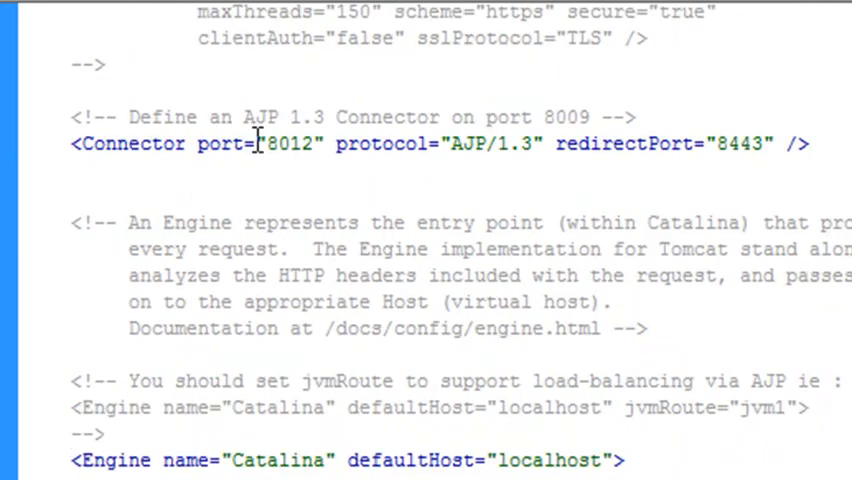
scroll(down, 3)
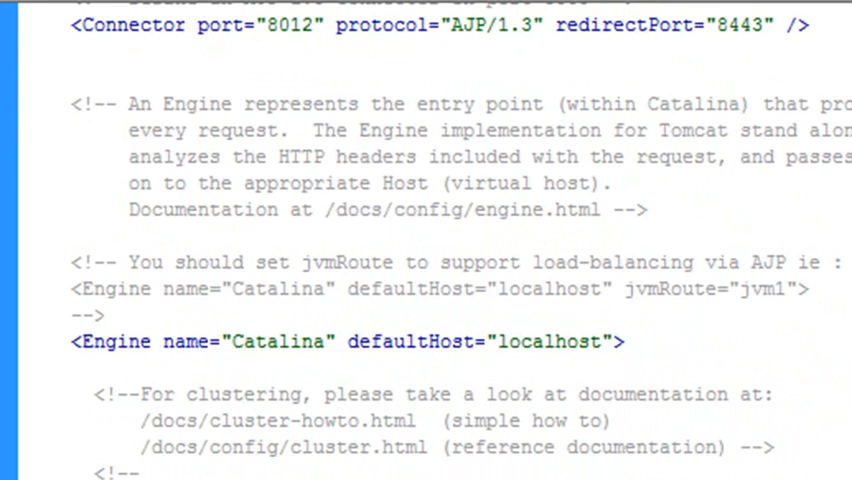
scroll(down, 3)
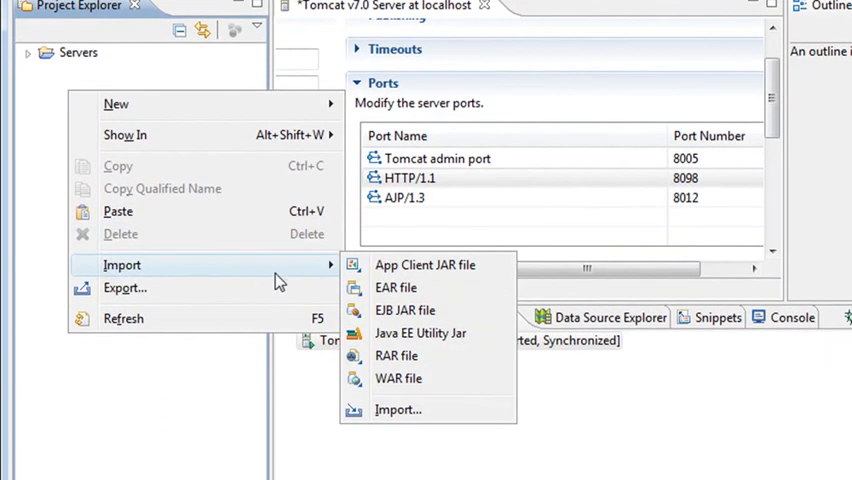
Step: Start an Existing Projects into Workspace import set to use an archive file
click(398, 410)
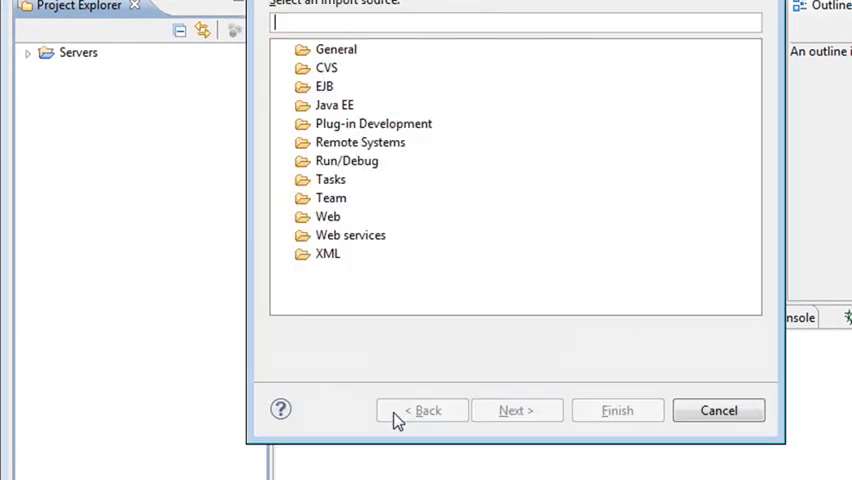
click(302, 48)
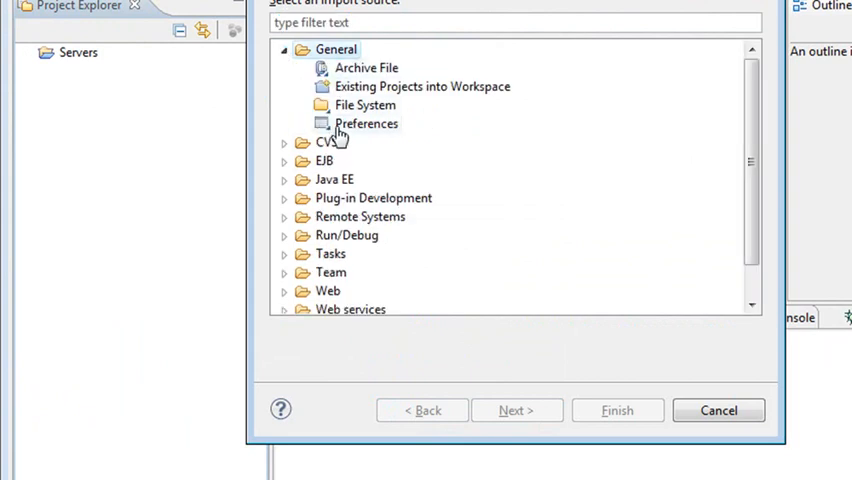
click(420, 86)
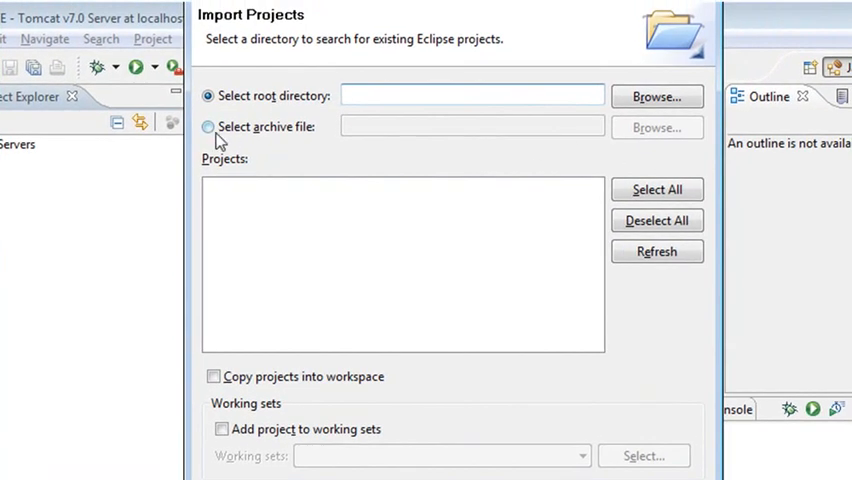
click(208, 128)
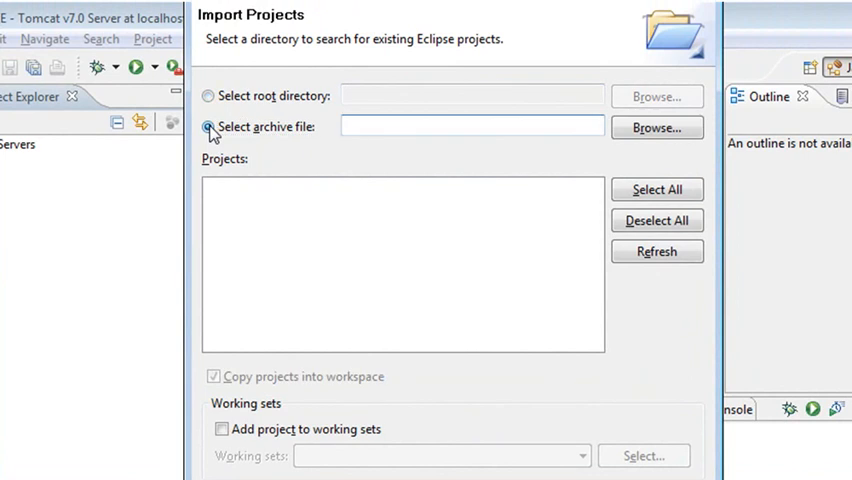
click(656, 128)
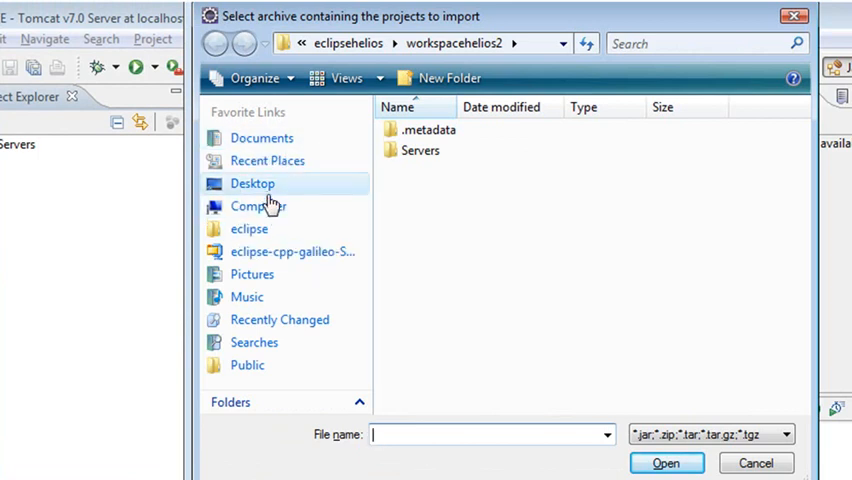
Step: Browse to C:\eclipsehelios\zipresources and select test-app.zip as the archive
click(258, 206)
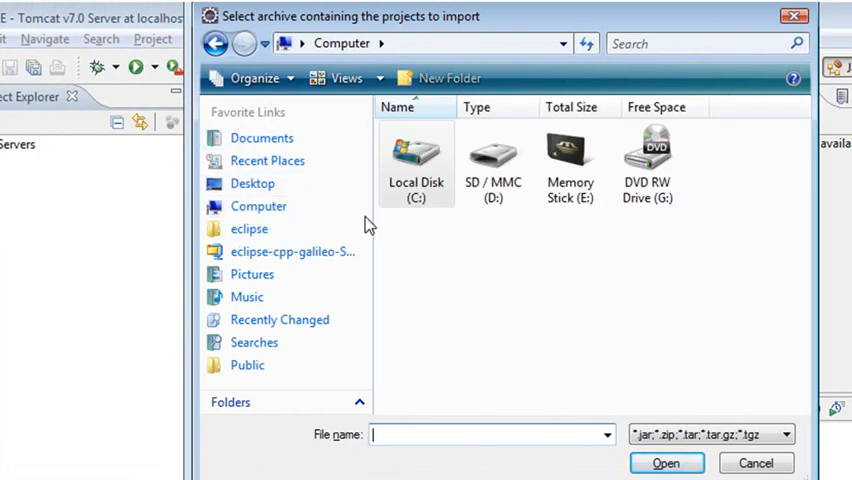
double_click(416, 160)
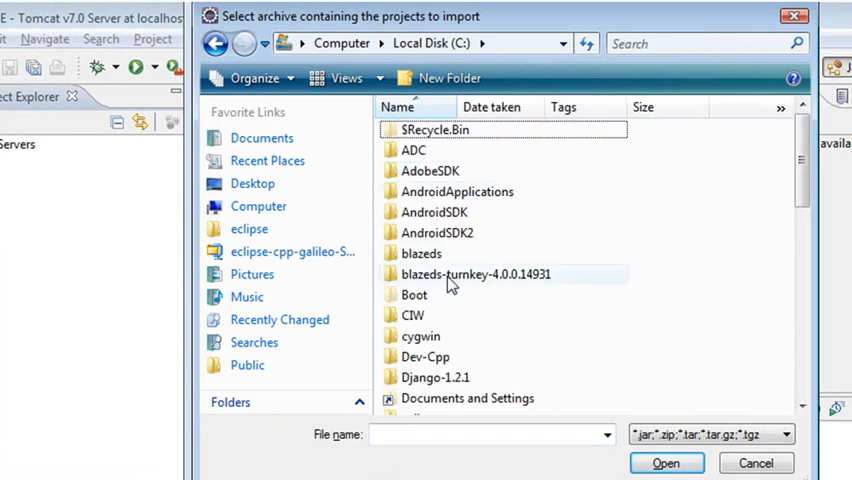
scroll(down, 3)
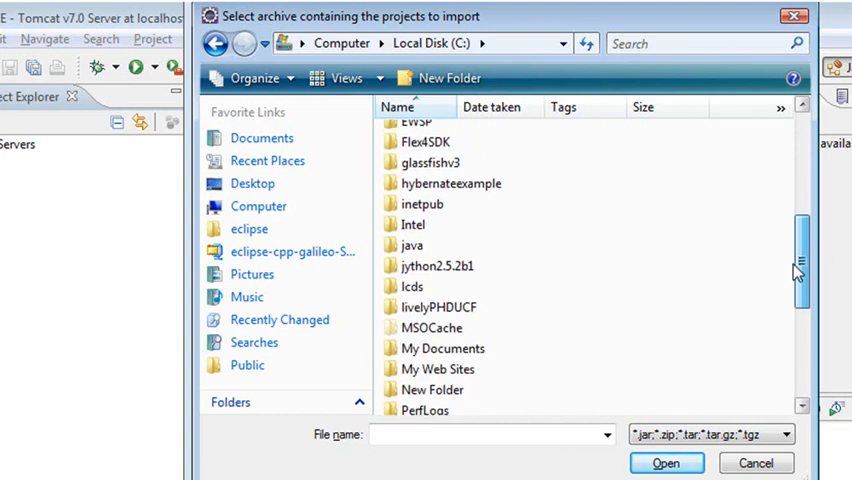
scroll(up, 3)
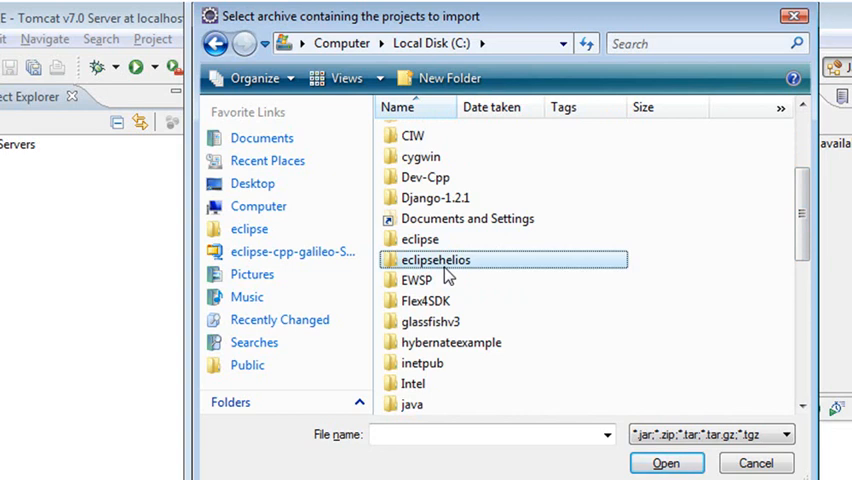
double_click(436, 260)
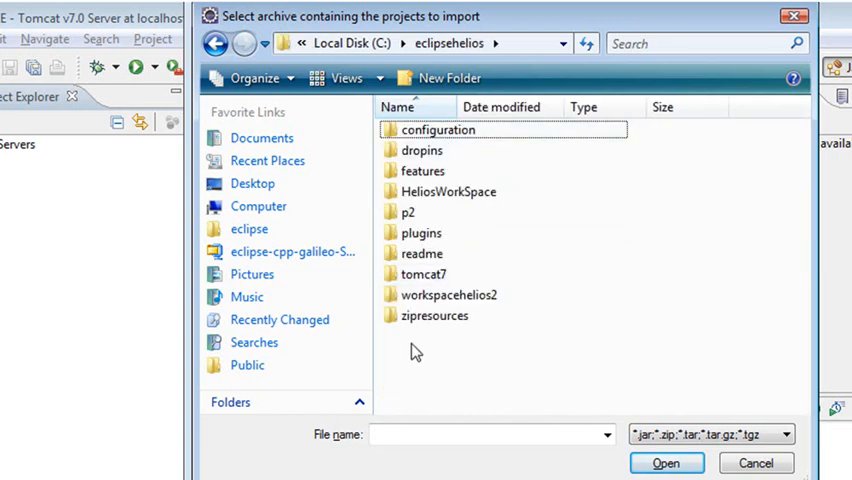
double_click(434, 316)
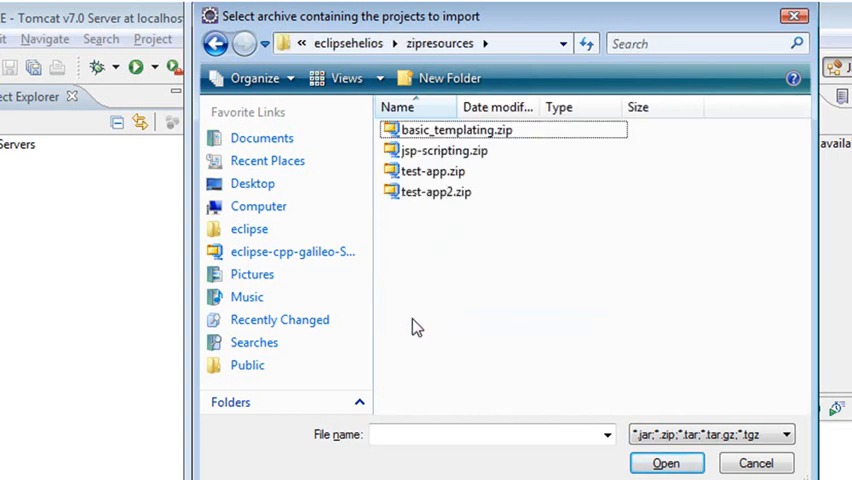
click(432, 172)
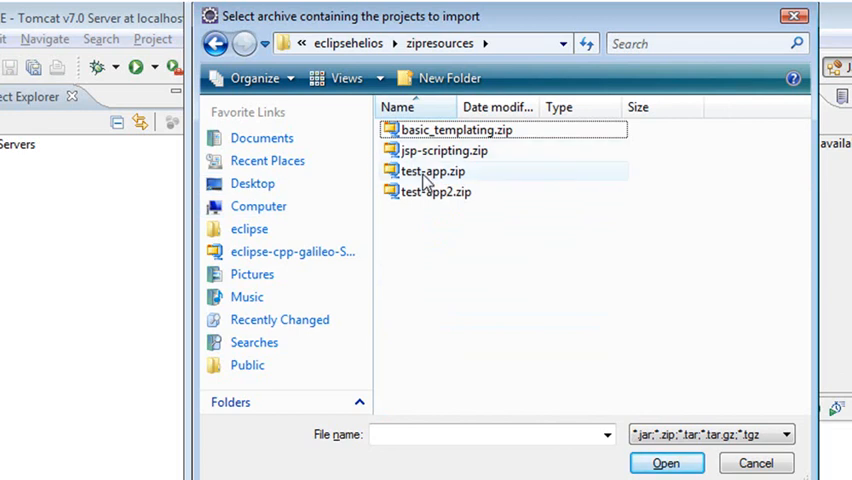
mouse_move(432, 172)
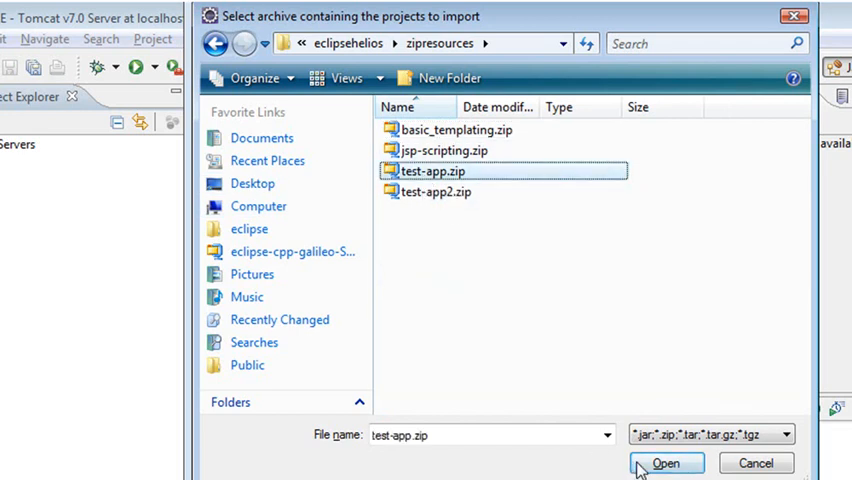
Step: Import the test-app project from test-app.zip into the workspace
click(664, 464)
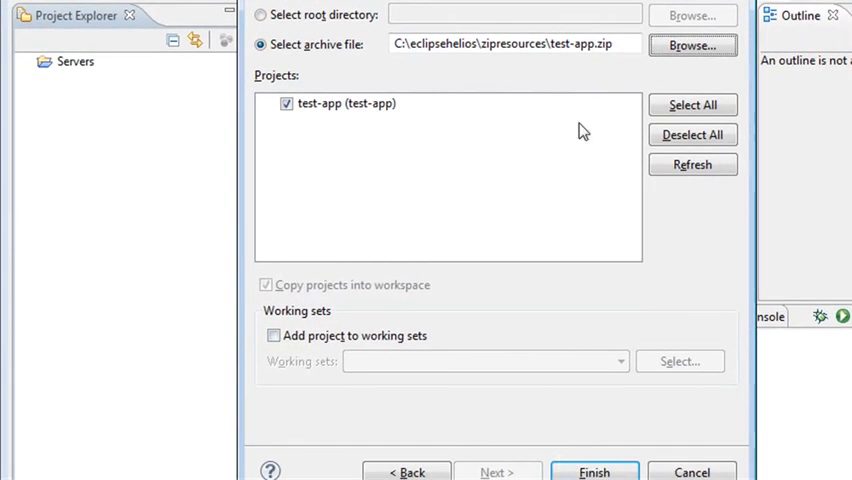
click(594, 472)
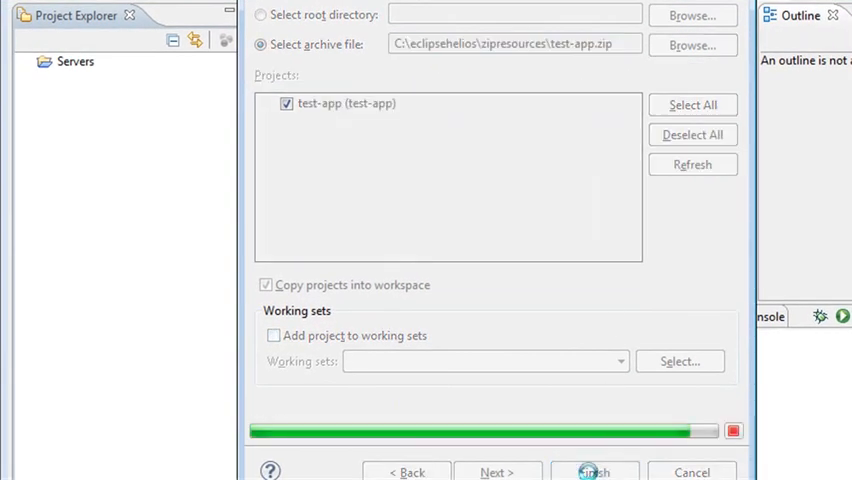
click(594, 472)
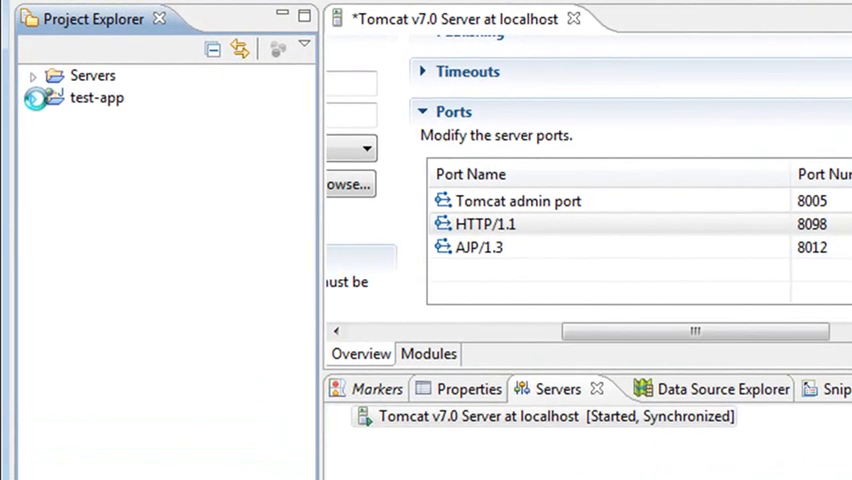
click(32, 96)
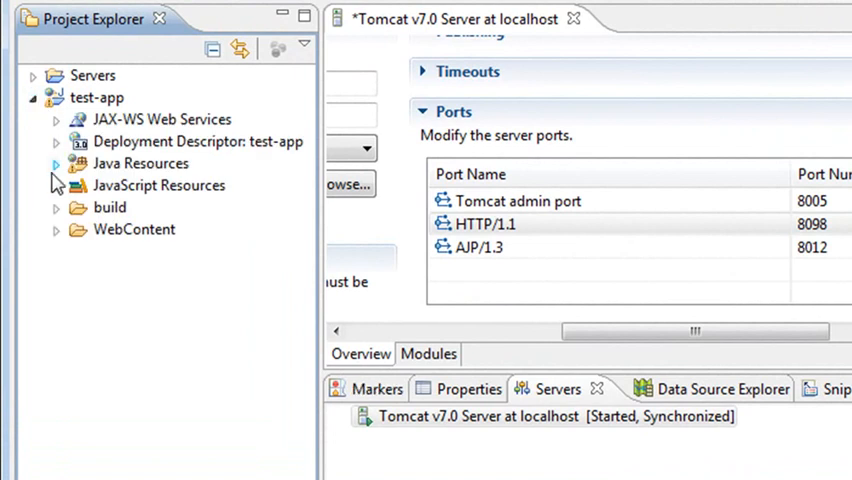
click(56, 164)
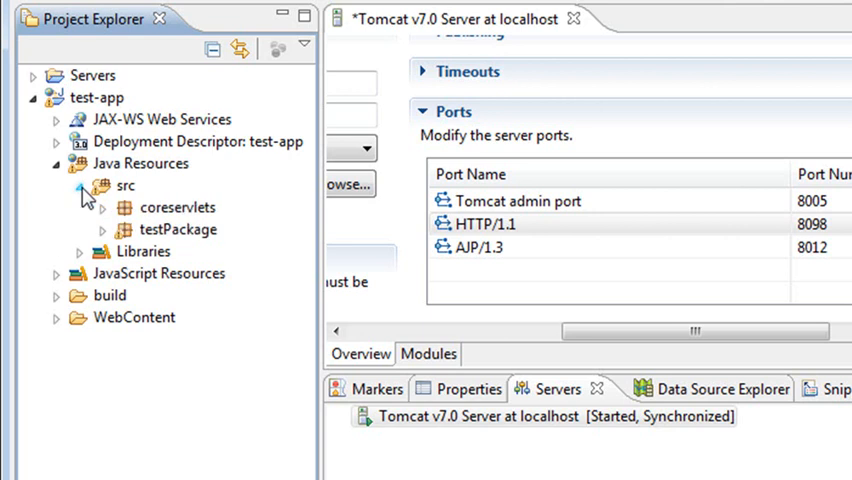
click(104, 228)
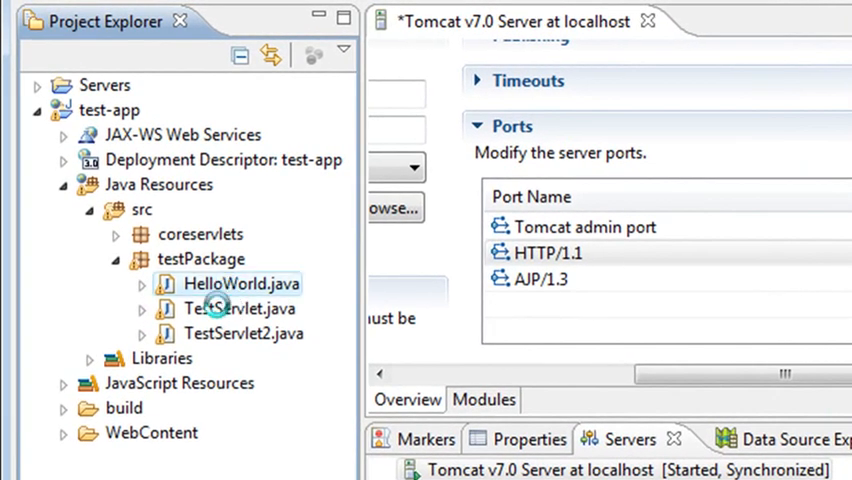
click(142, 284)
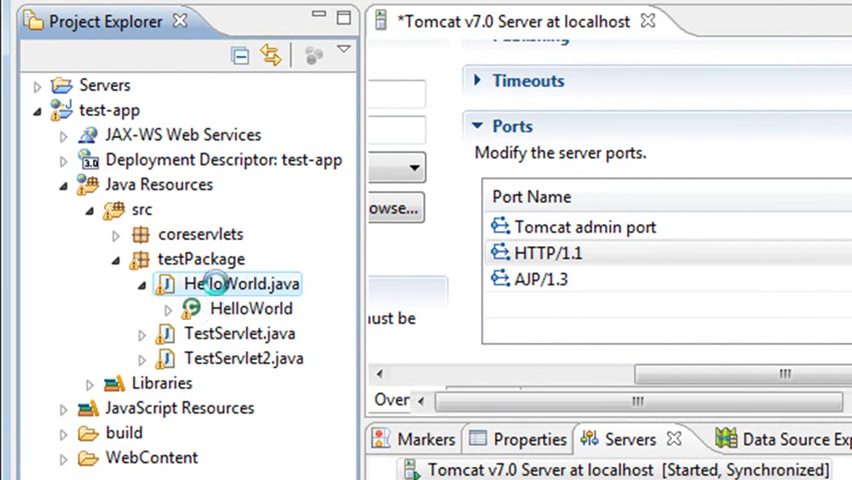
double_click(240, 284)
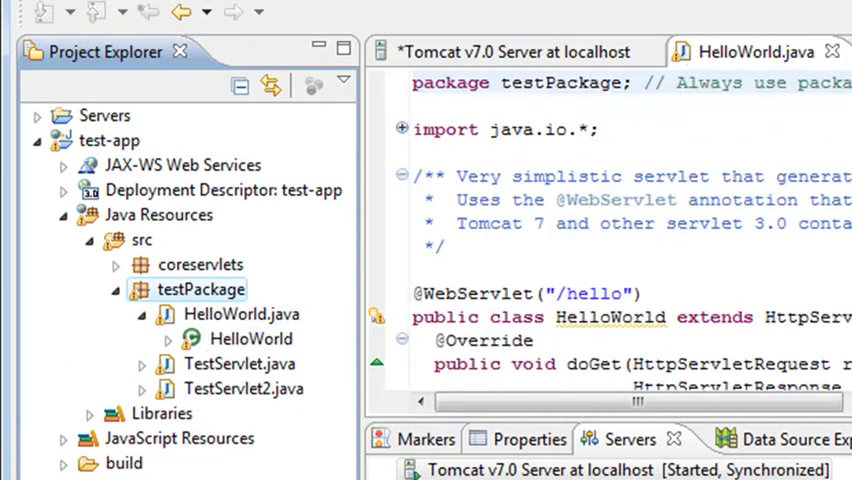
scroll(down, 3)
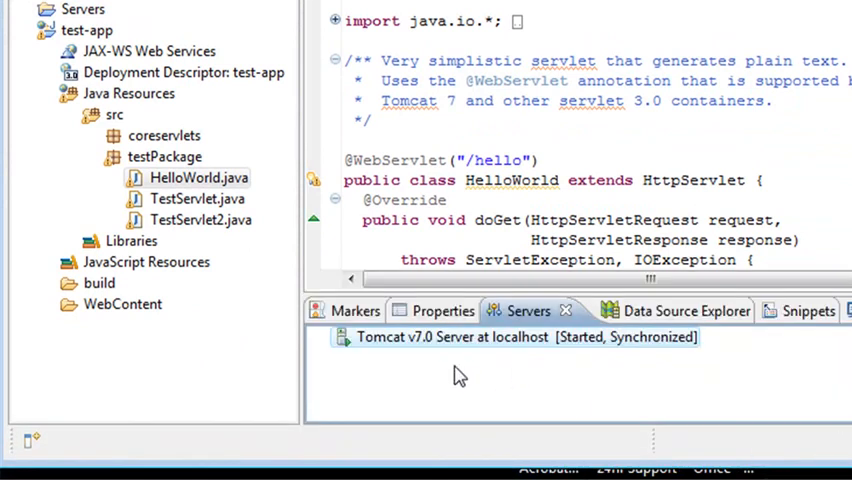
mouse_move(456, 344)
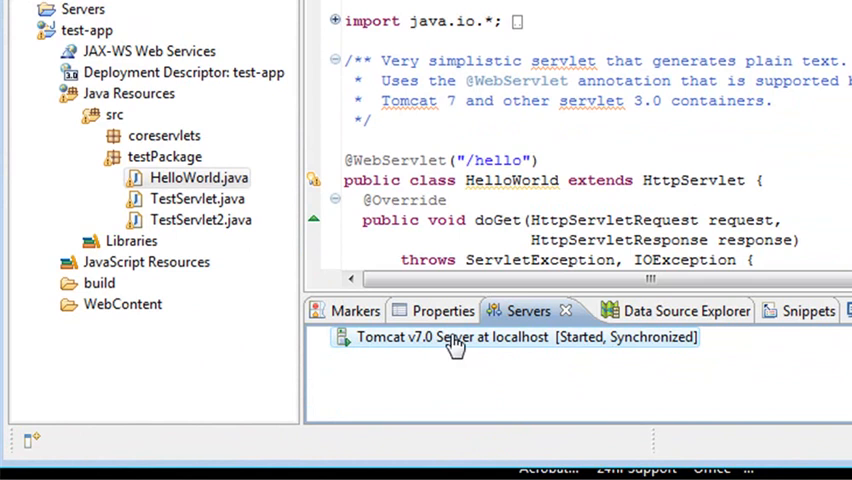
Step: Move test-app into the Tomcat v7.0 server's configured projects via Add and Remove
right_click(452, 336)
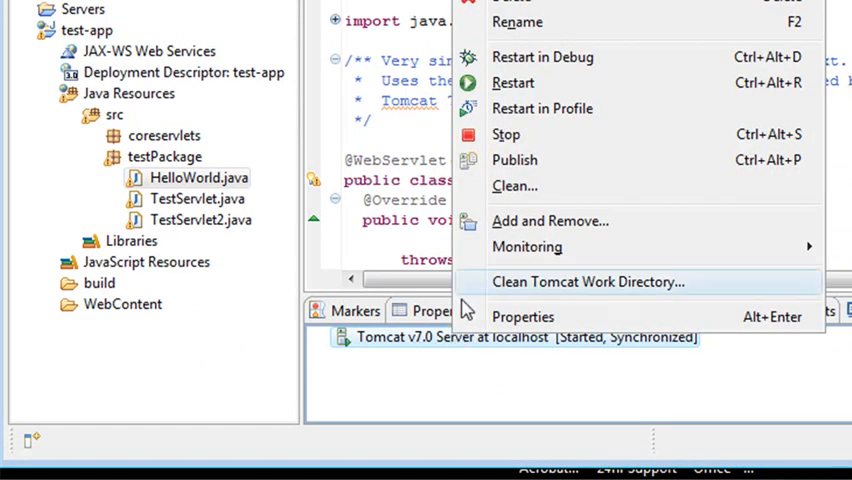
mouse_move(514, 160)
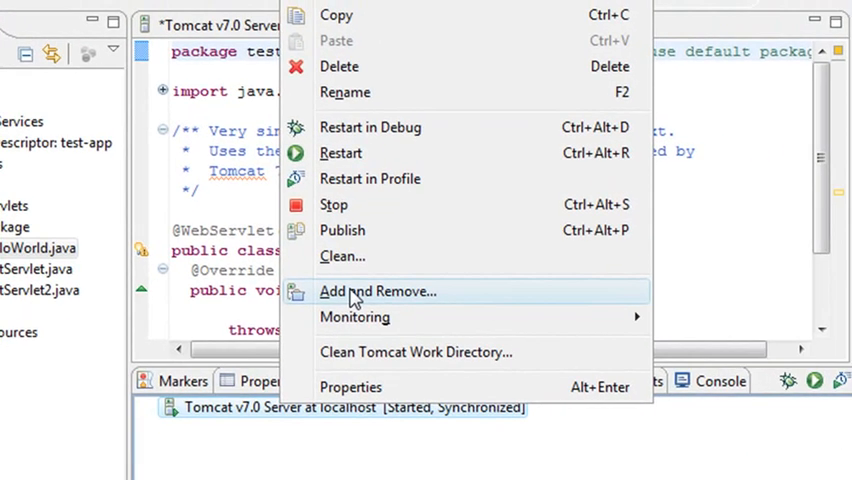
click(378, 292)
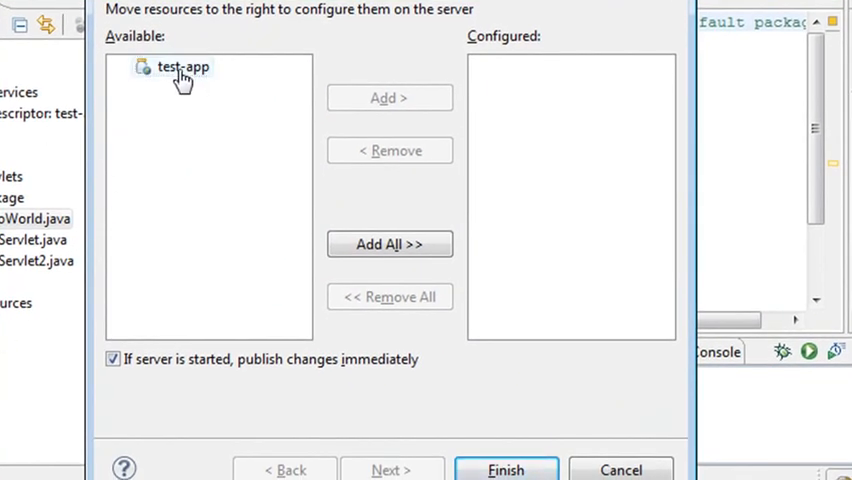
click(184, 66)
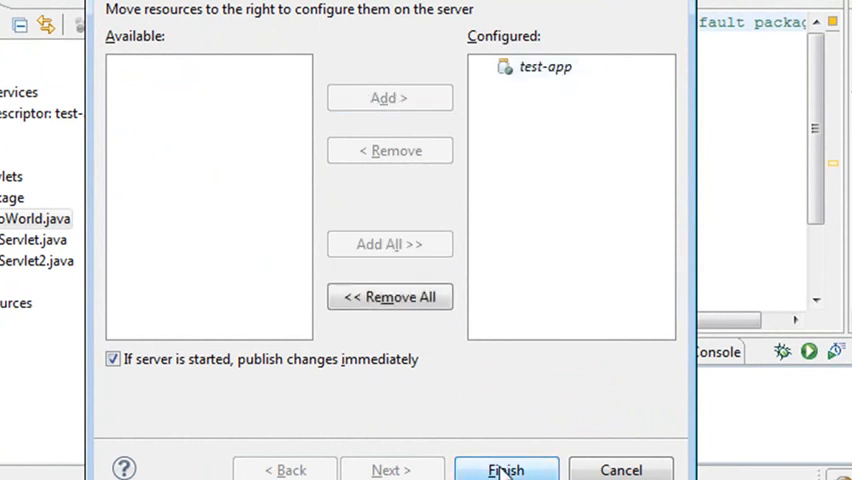
click(506, 470)
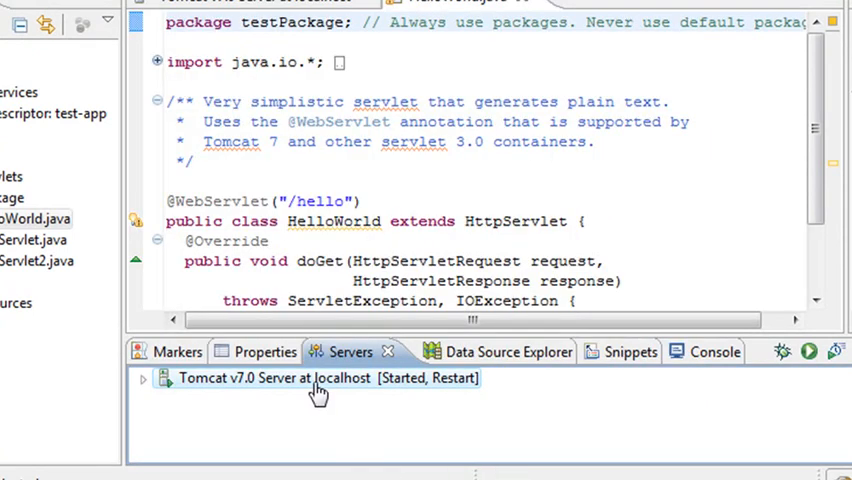
Step: Restart the Tomcat server and dismiss the port 8098/8012 in-use error
right_click(318, 378)
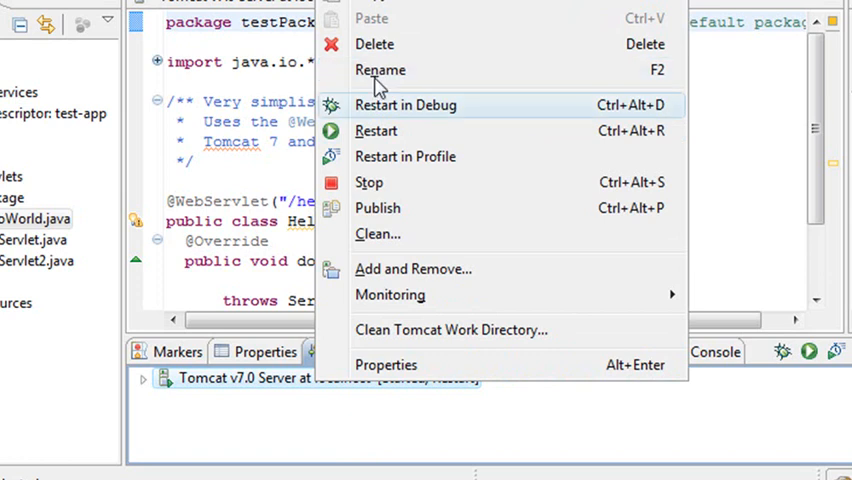
click(368, 182)
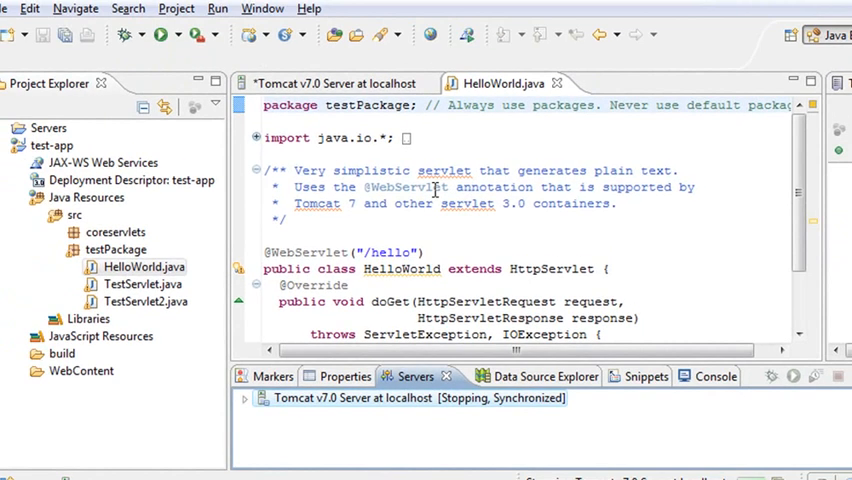
click(682, 376)
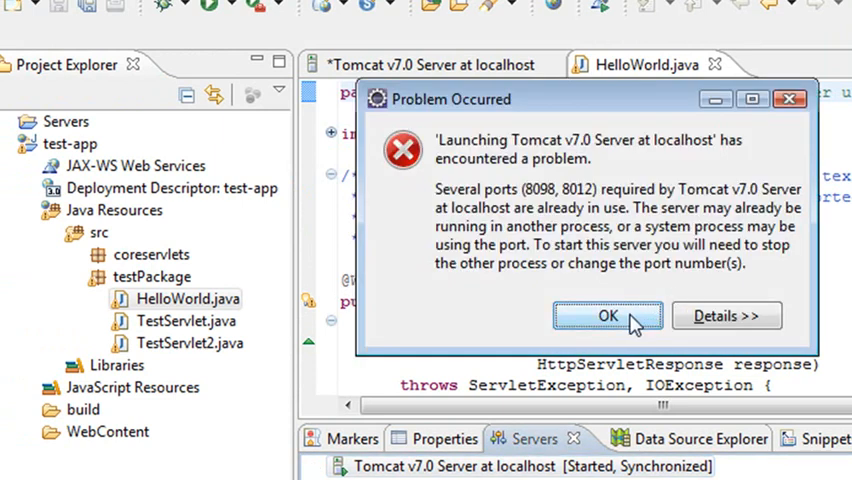
click(608, 316)
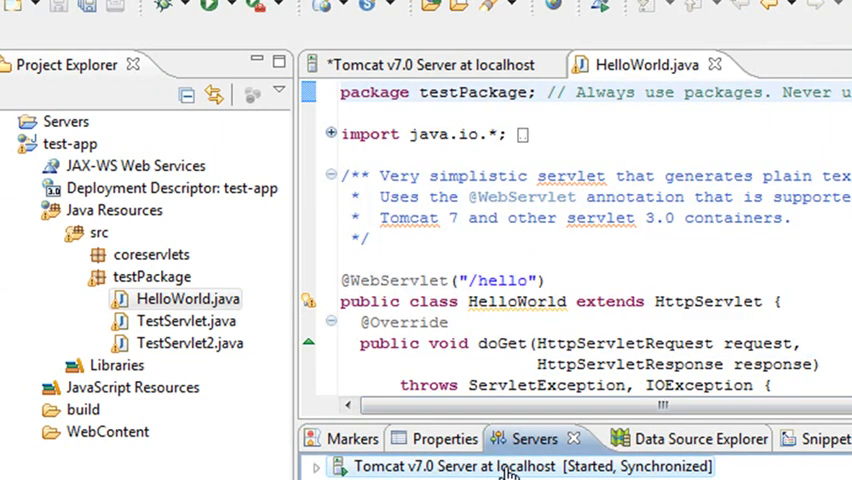
Step: Run HelloWorld.java on the existing Tomcat v7.0 server, declining to save server settings
right_click(520, 466)
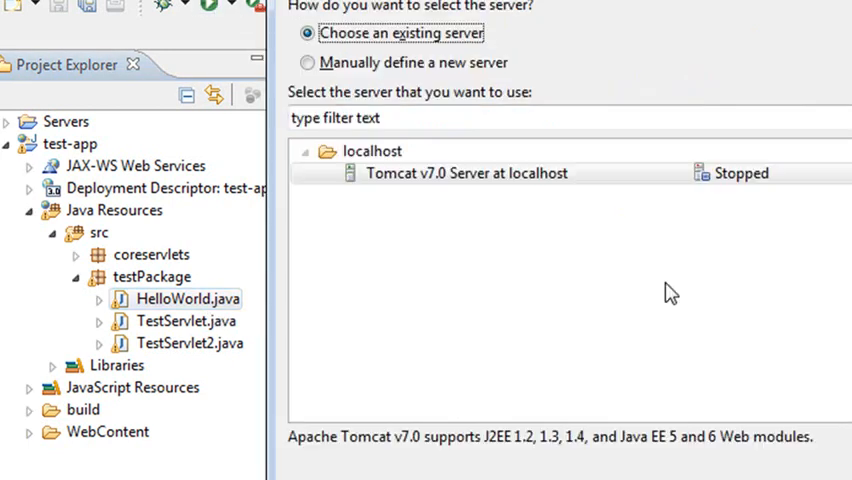
click(466, 172)
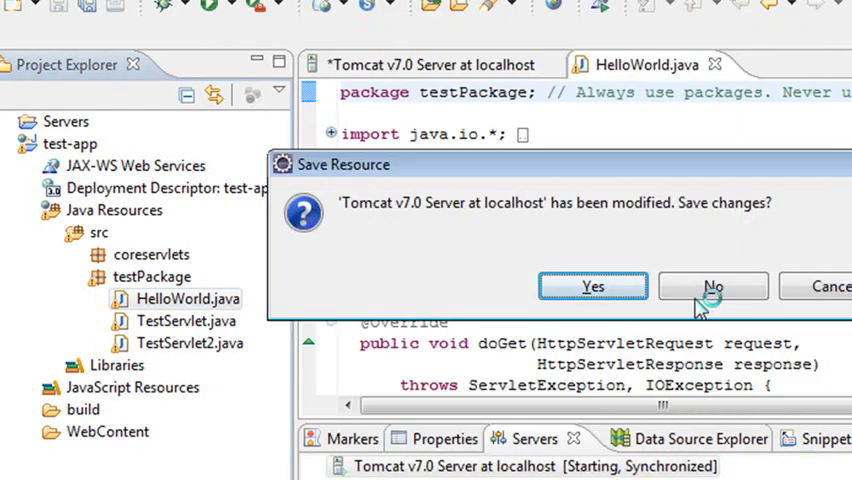
click(712, 286)
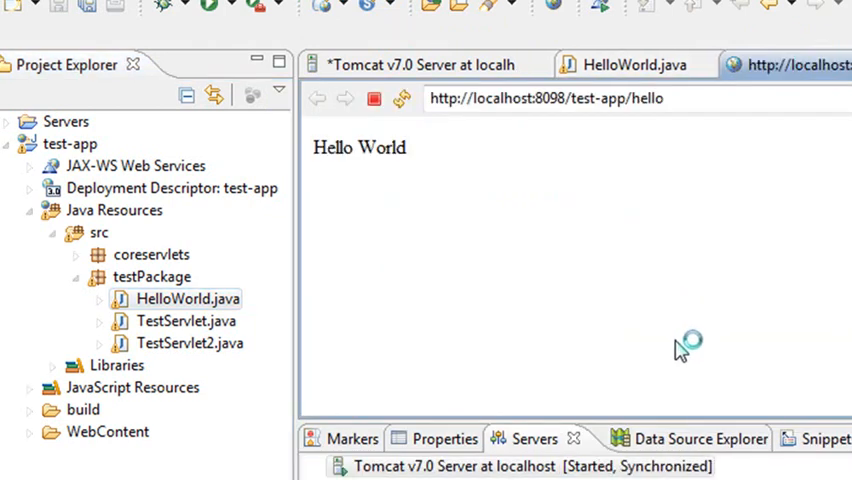
mouse_move(590, 322)
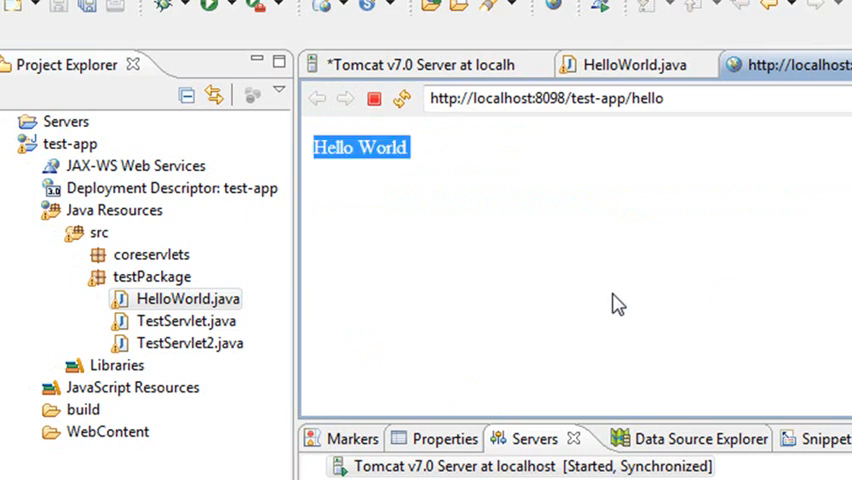
mouse_move(476, 260)
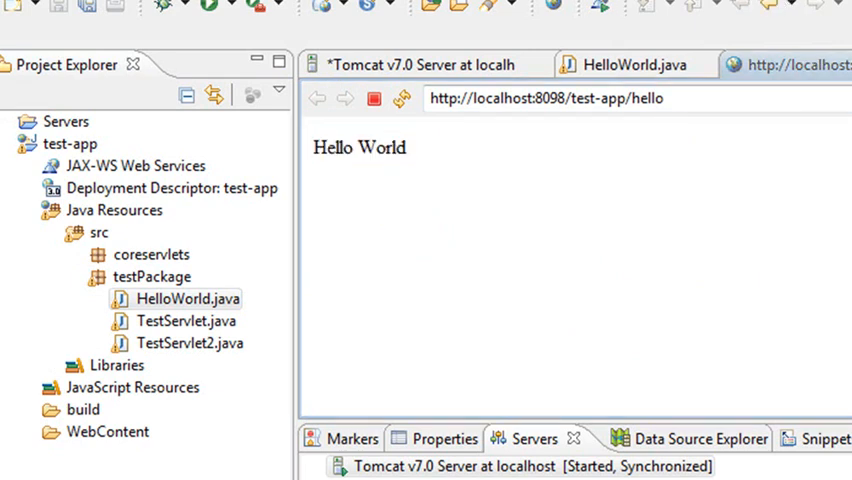
mouse_move(744, 158)
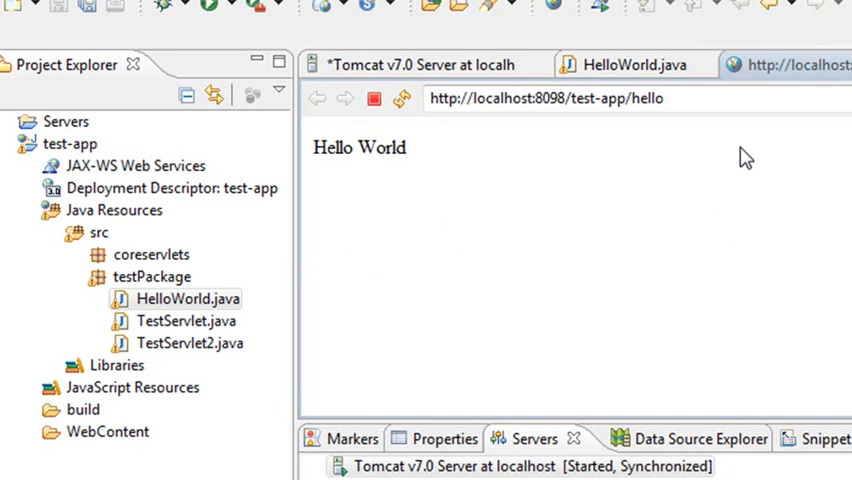
mouse_move(630, 220)
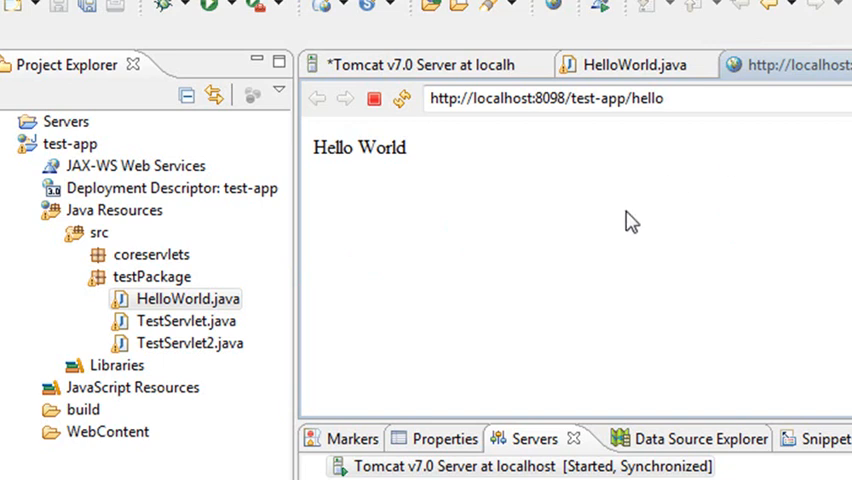
mouse_move(792, 122)
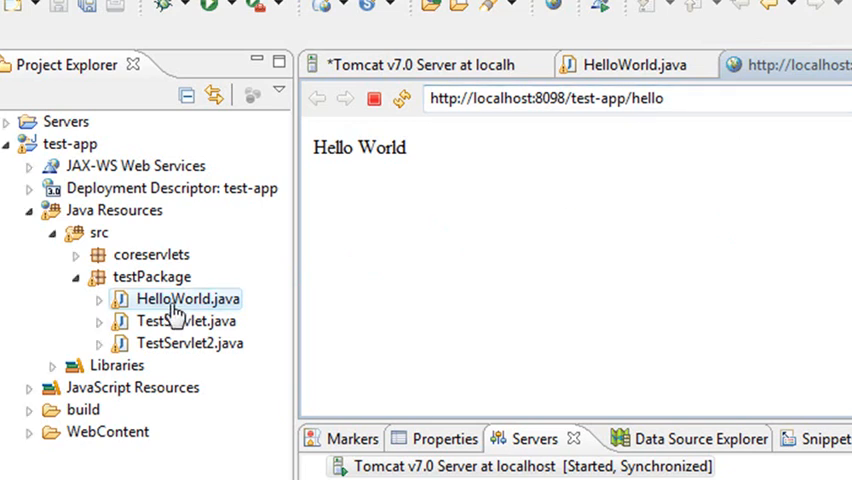
Step: Bring up HelloWorld.java showing the /hello mapping and doGet printing Hello World
double_click(184, 298)
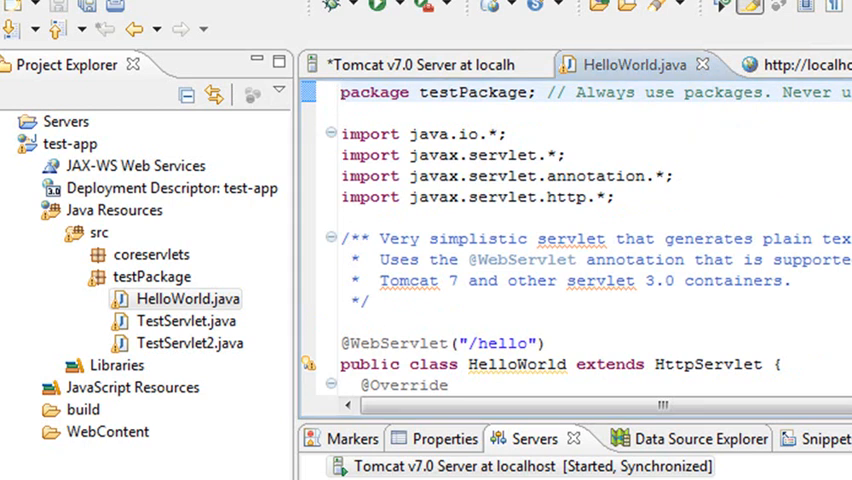
scroll(down, 3)
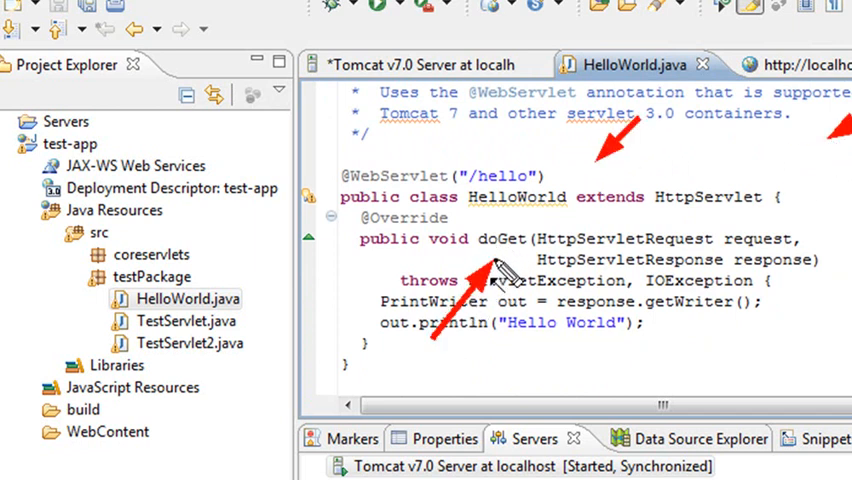
mouse_move(480, 310)
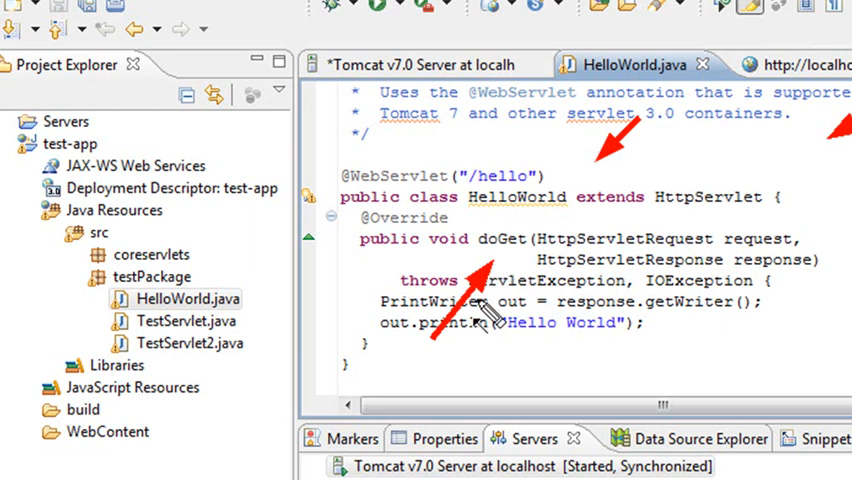